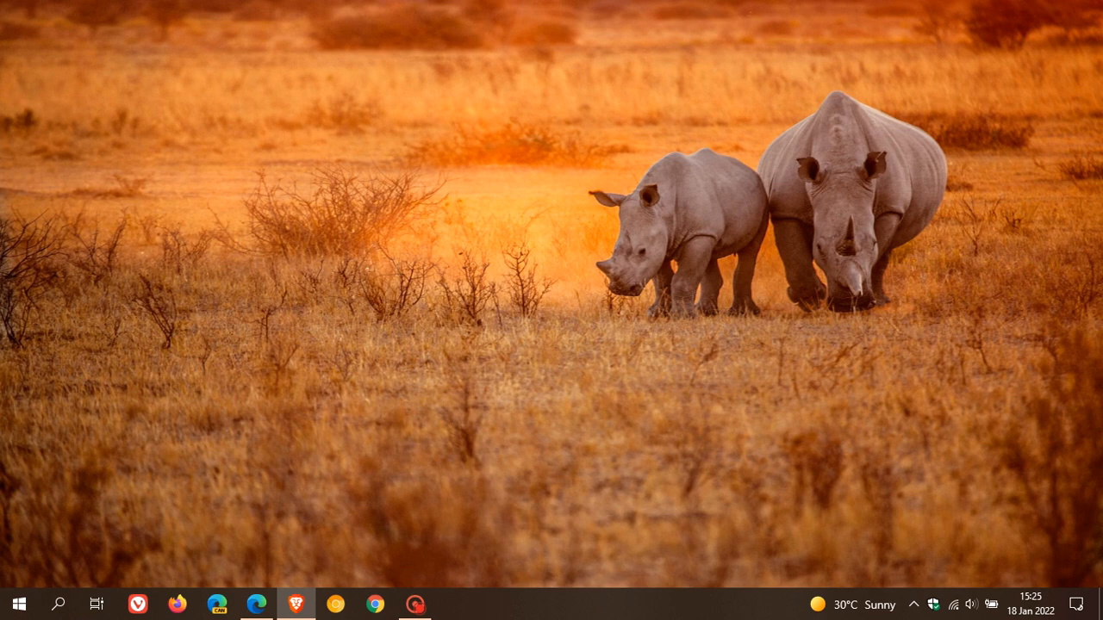
pyautogui.moveTo(87, 576)
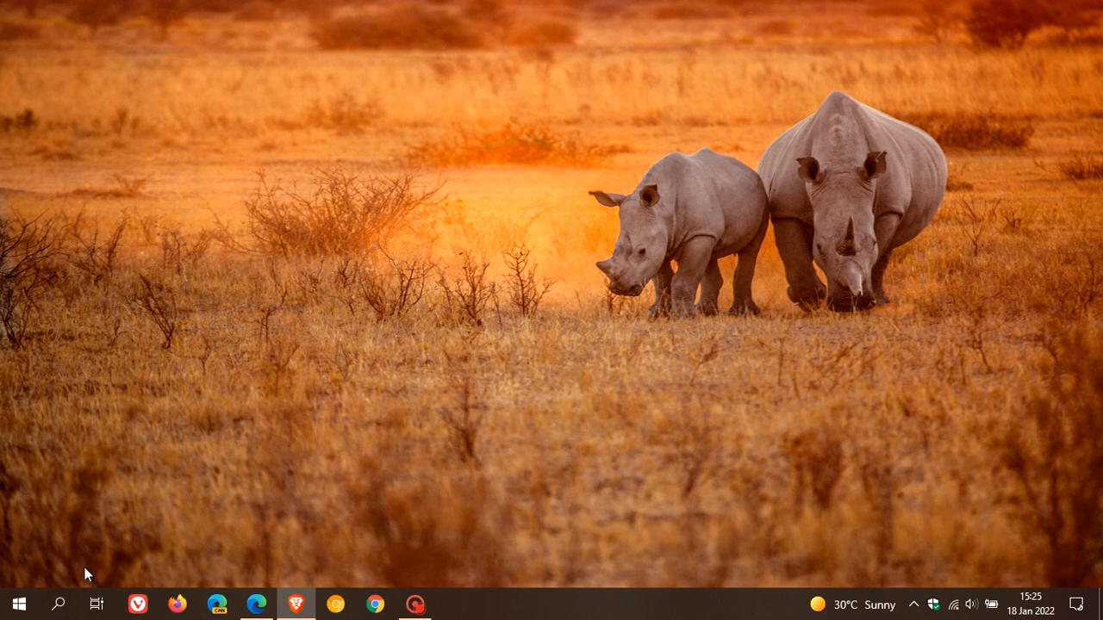
# - Run winver and centre the About Windows dialog showing Version 21H2, OS Build 19044.1469
pyautogui.click(59, 603)
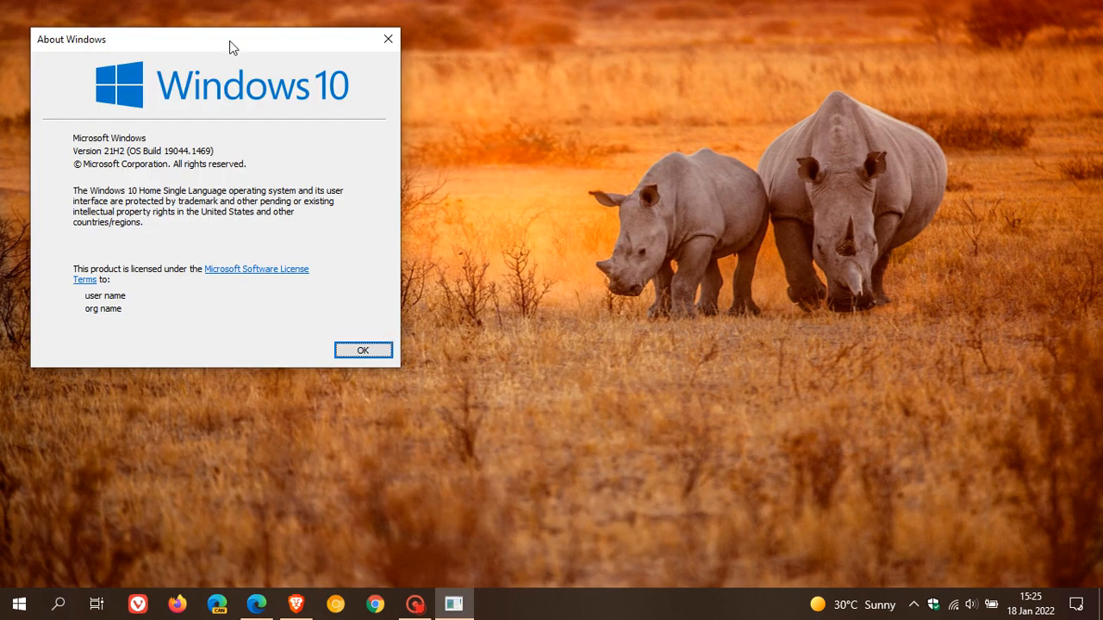
pyautogui.moveTo(233, 38); pyautogui.dragTo(523, 141)
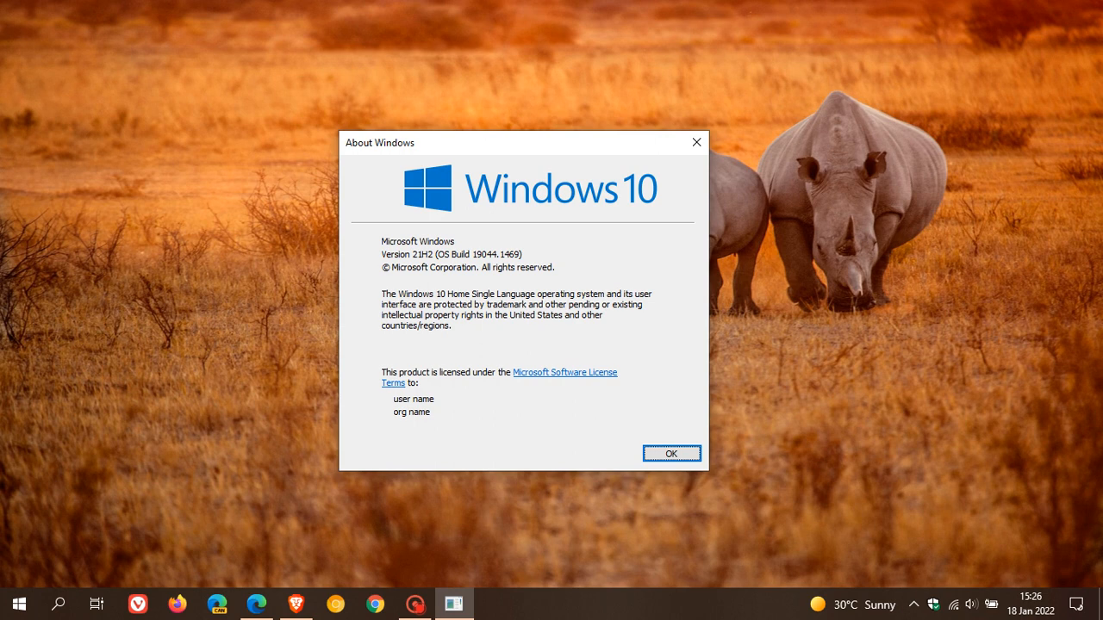
pyautogui.moveTo(506, 271)
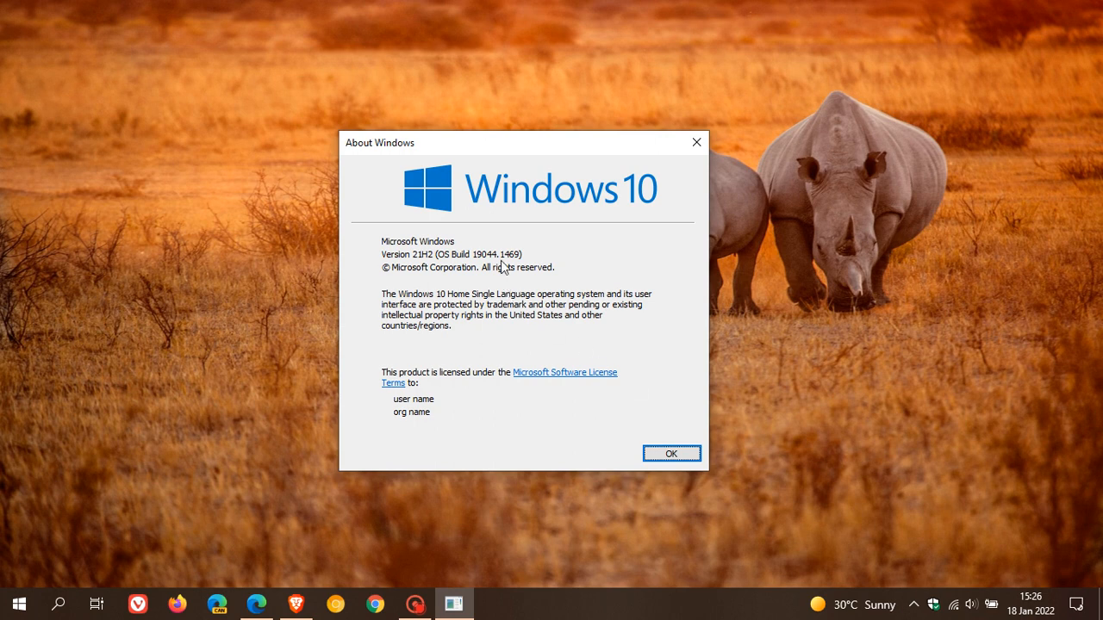
pyautogui.moveTo(520, 255)
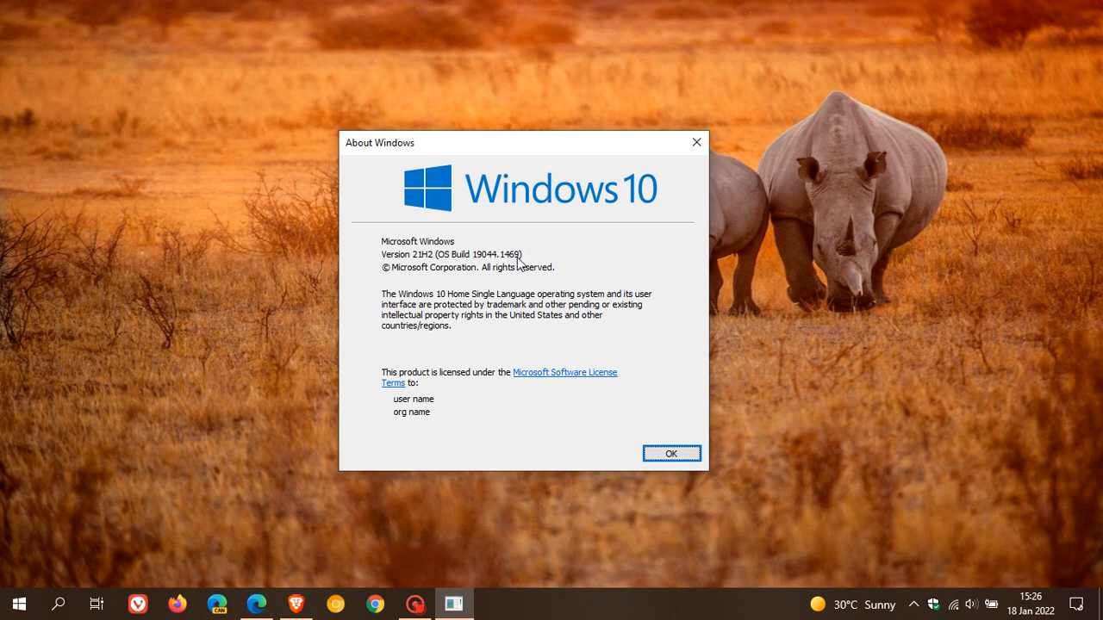
pyautogui.moveTo(489, 262)
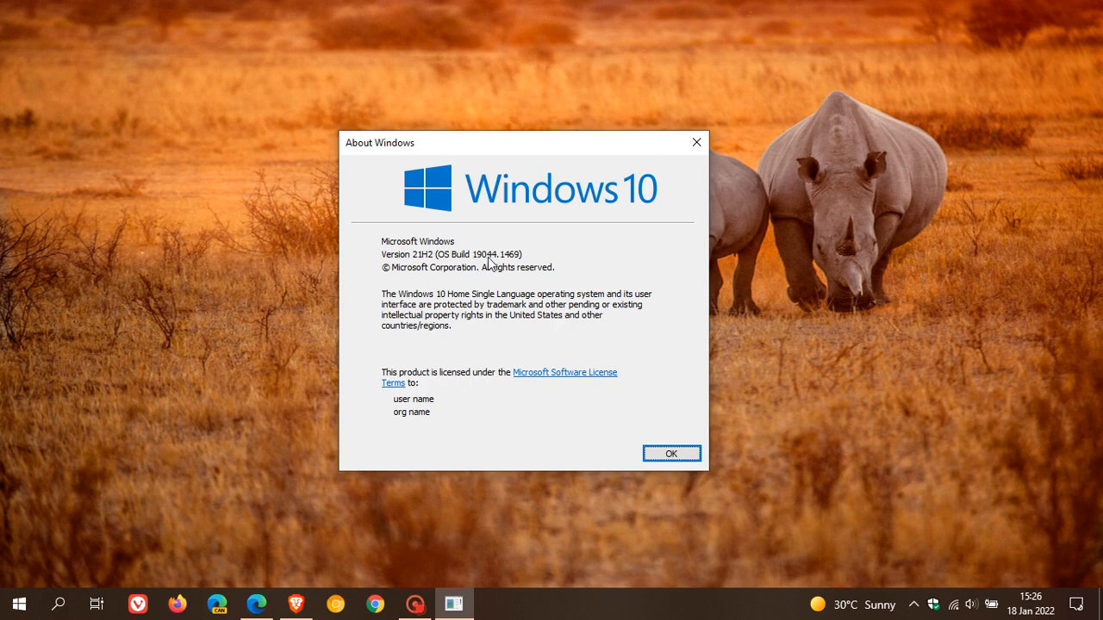
pyautogui.moveTo(479, 268)
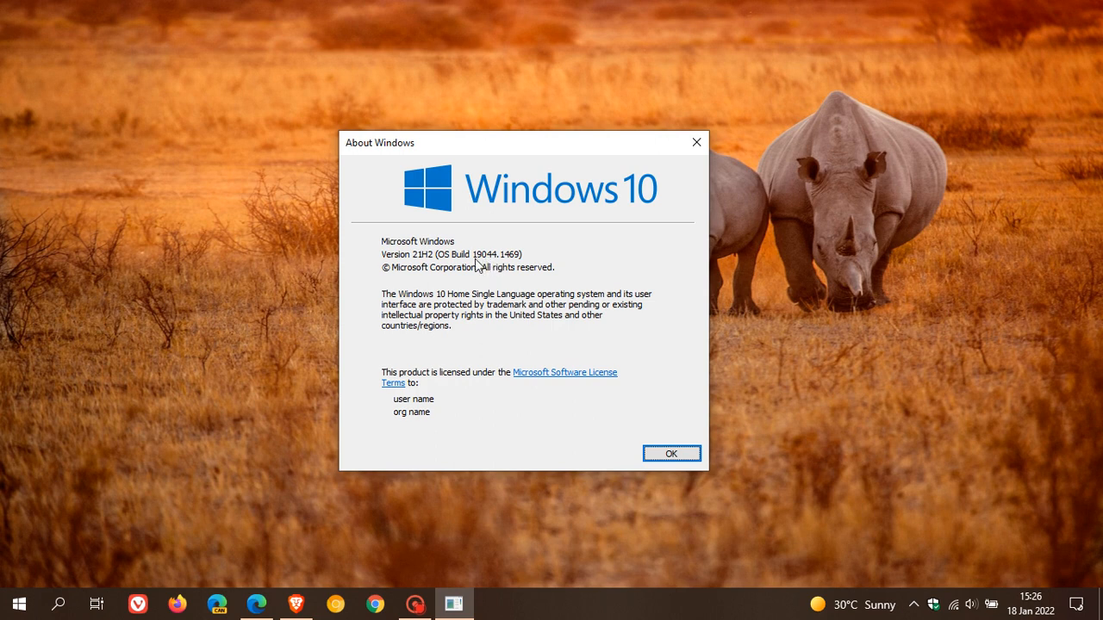
pyautogui.moveTo(493, 273)
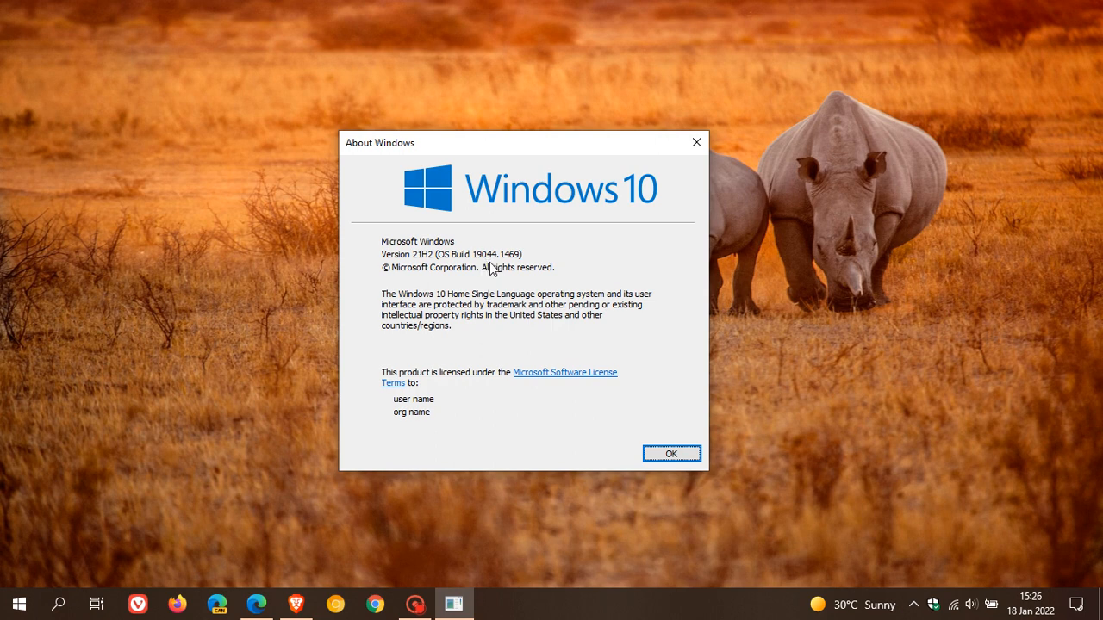
pyautogui.moveTo(689, 458)
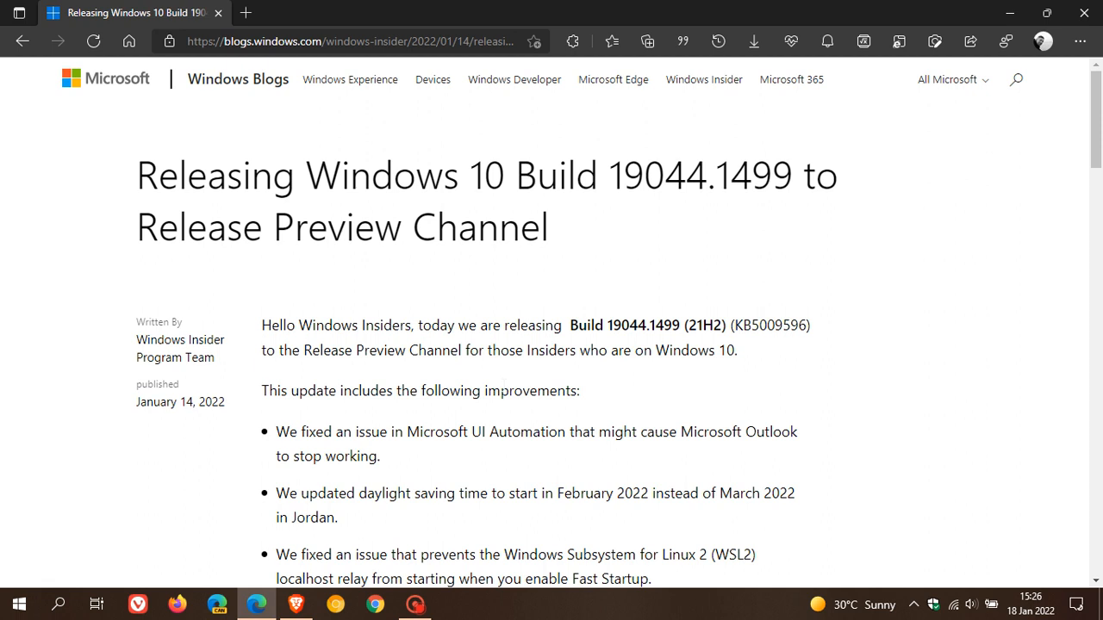
pyautogui.moveTo(556, 340)
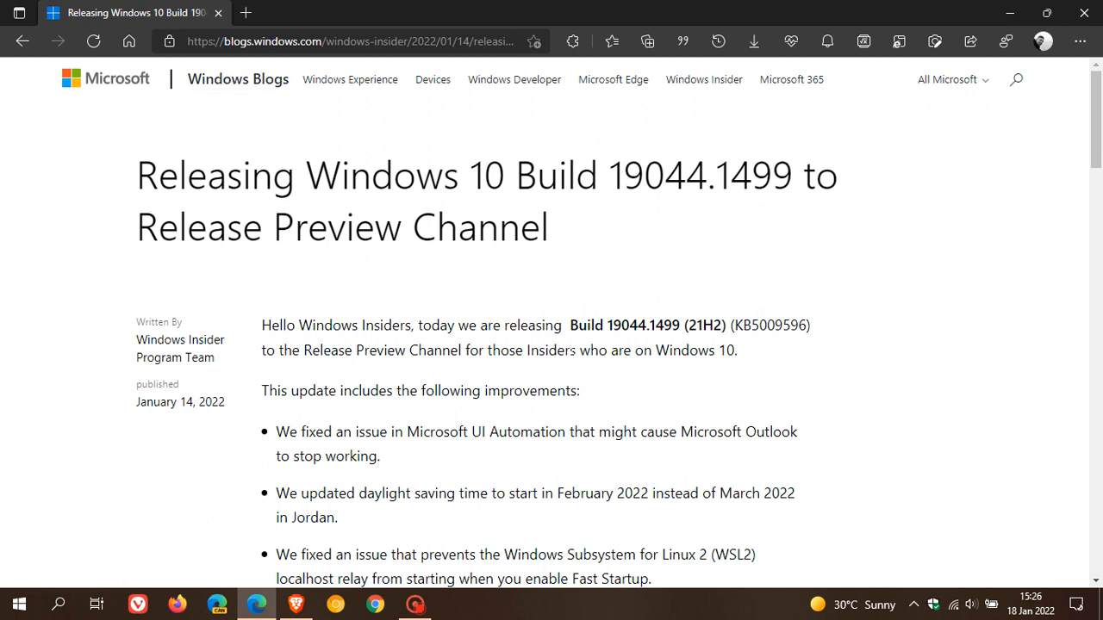
# - Scroll down the Build 19044.1499 (KB5009596) post through its list of fixes and new features
pyautogui.scroll(-3)
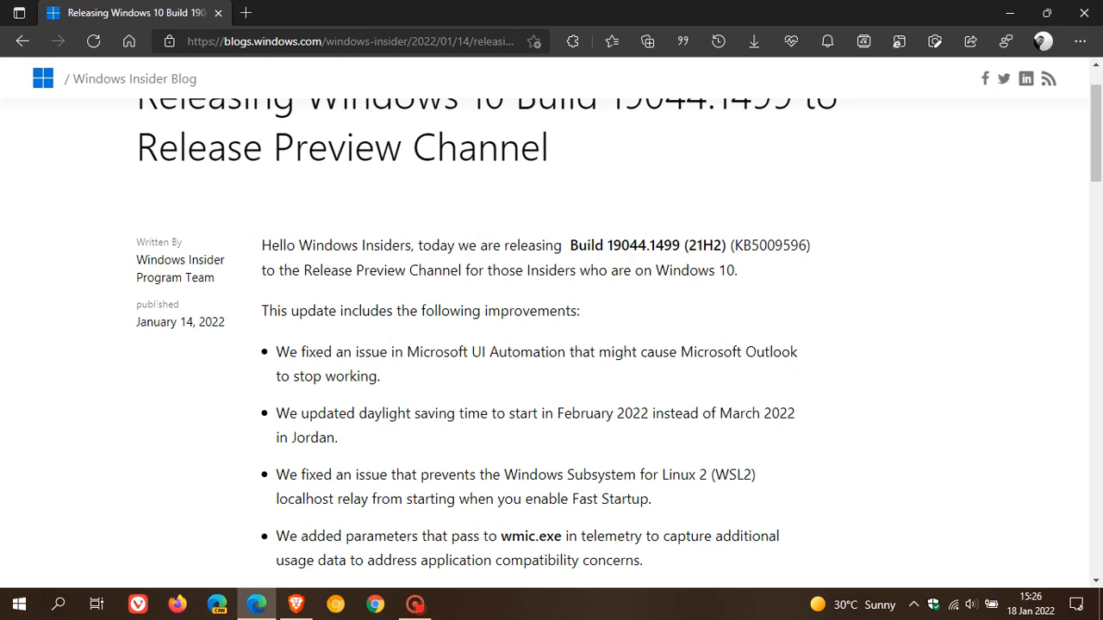
pyautogui.moveTo(610, 345)
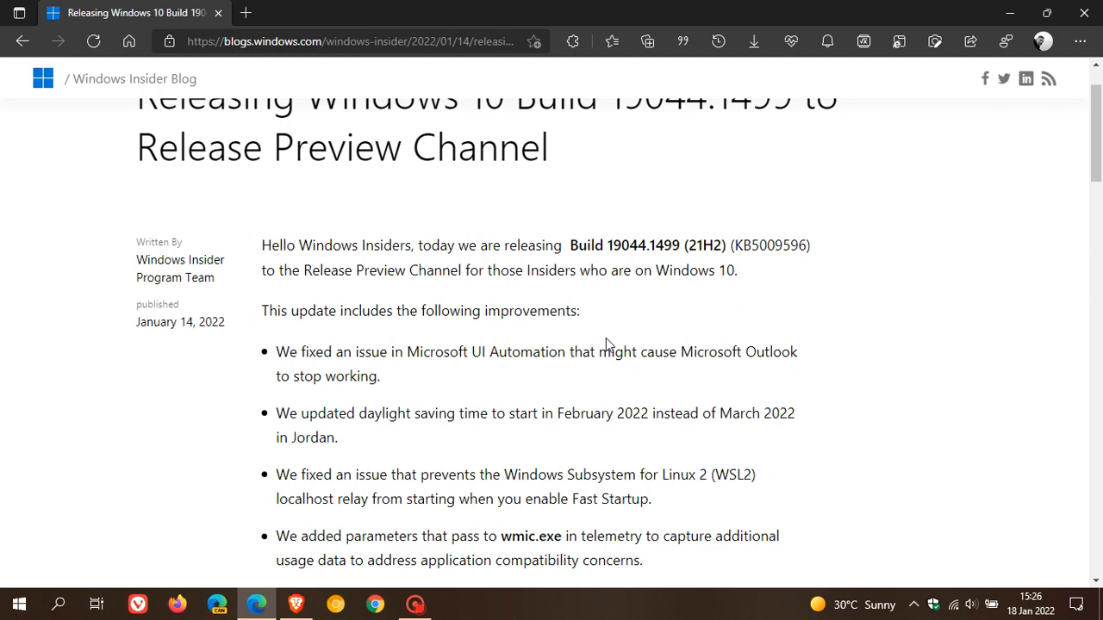
pyautogui.moveTo(627, 335)
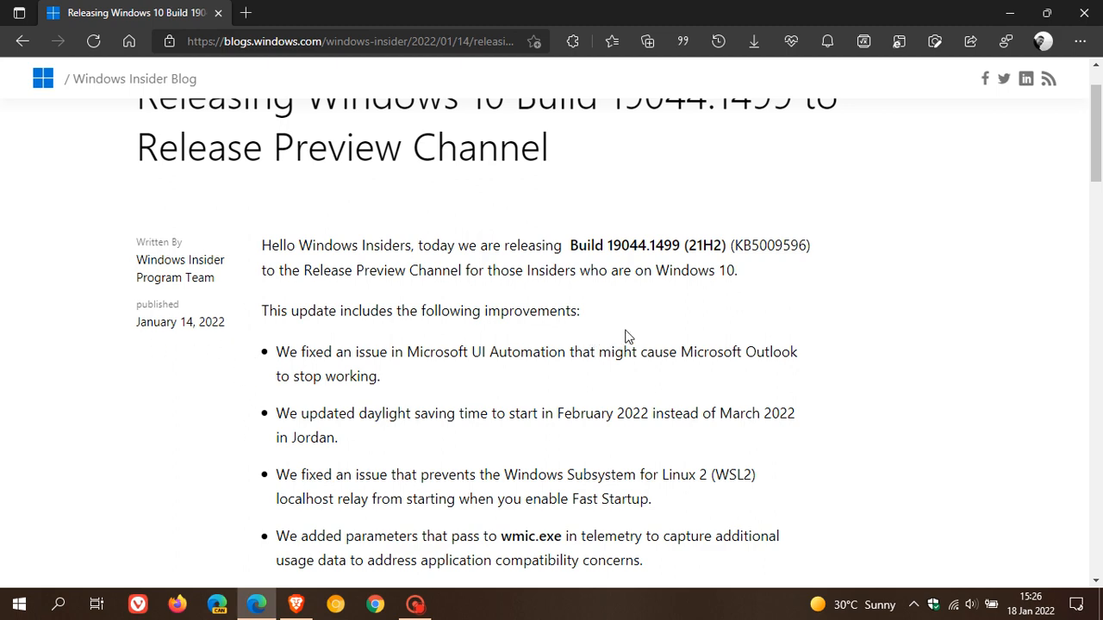
pyautogui.scroll(-3)
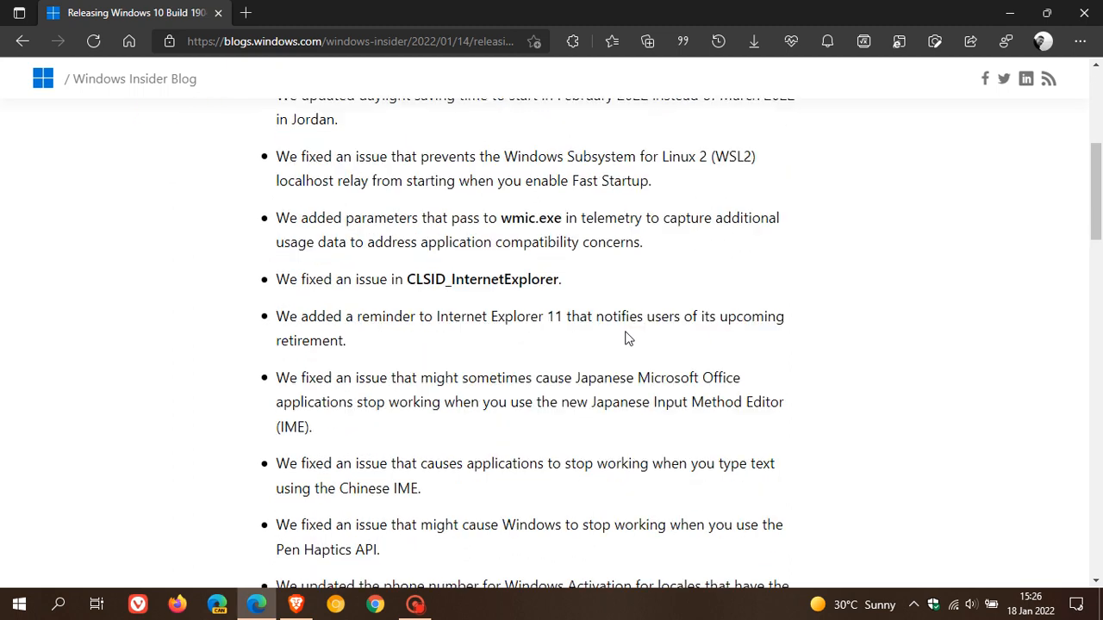
pyautogui.scroll(-3)
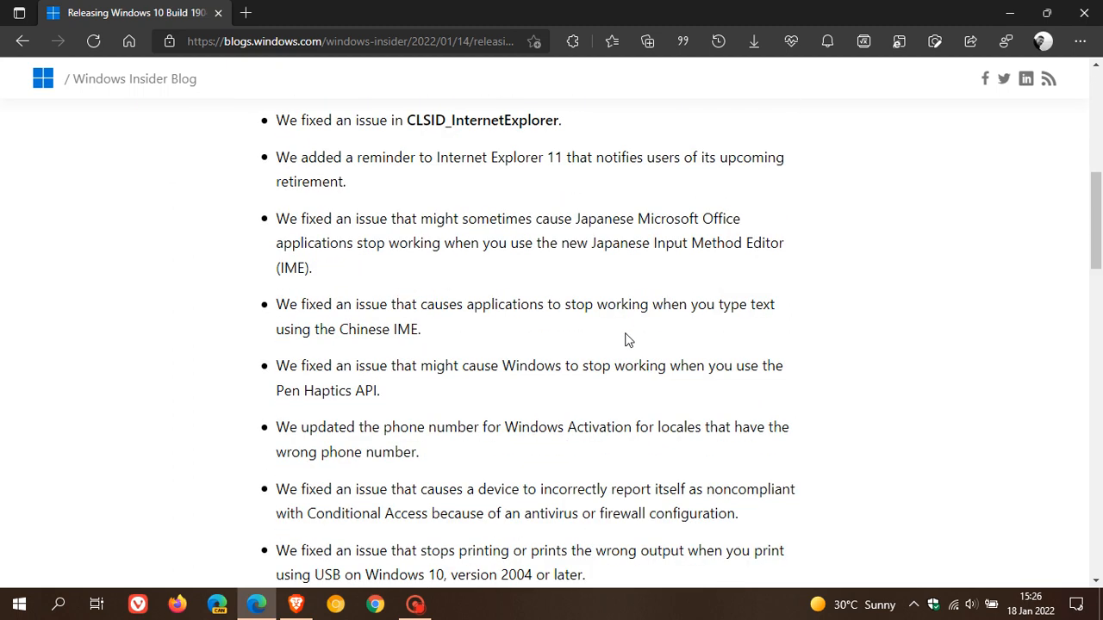
pyautogui.scroll(-3)
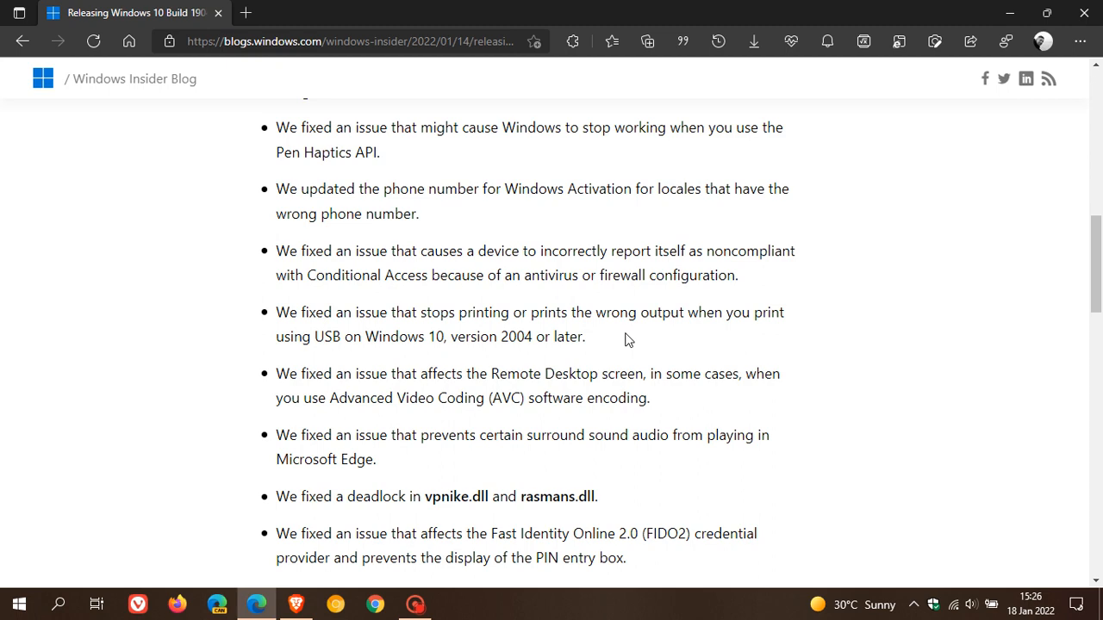
pyautogui.scroll(-3)
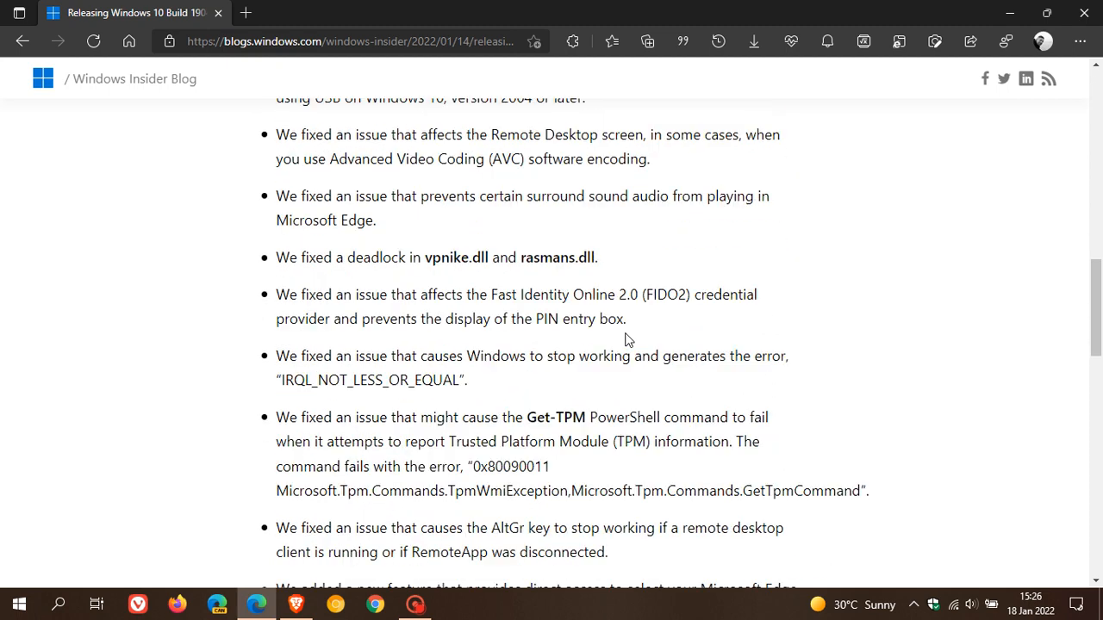
pyautogui.scroll(-3)
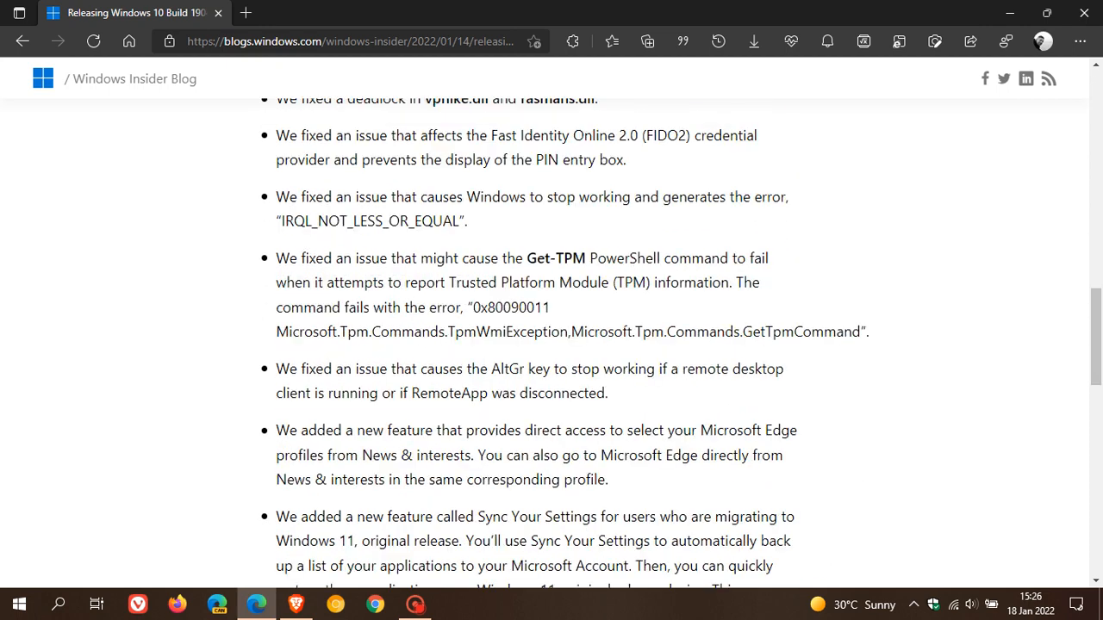
pyautogui.scroll(-3)
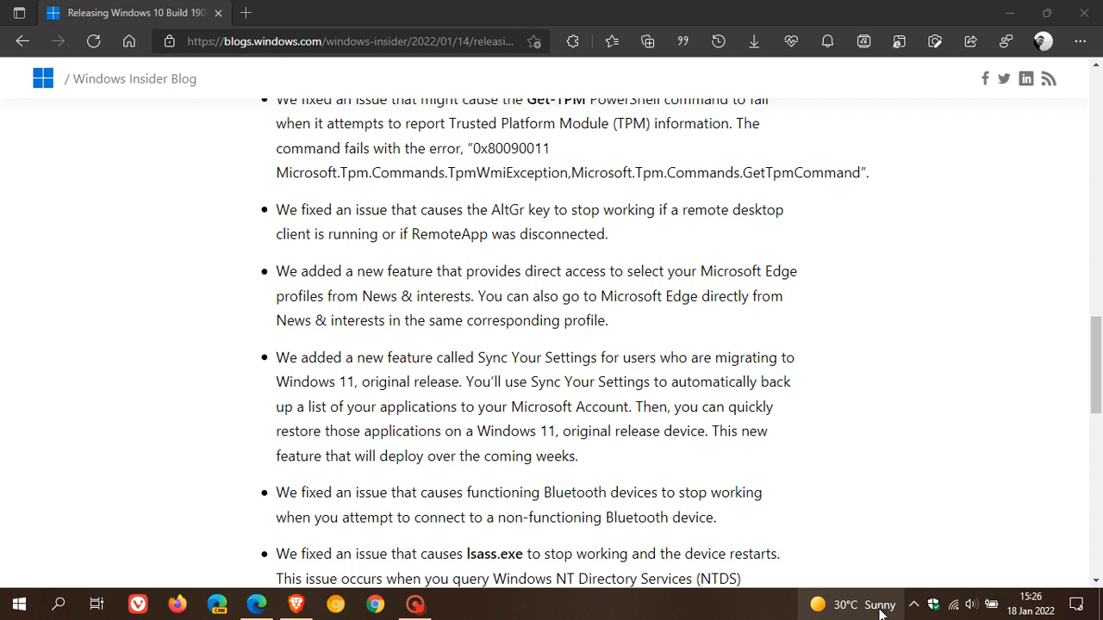
# - Move down the post to the Sync Your Settings and Edge profile new-feature entries
pyautogui.click(865, 605)
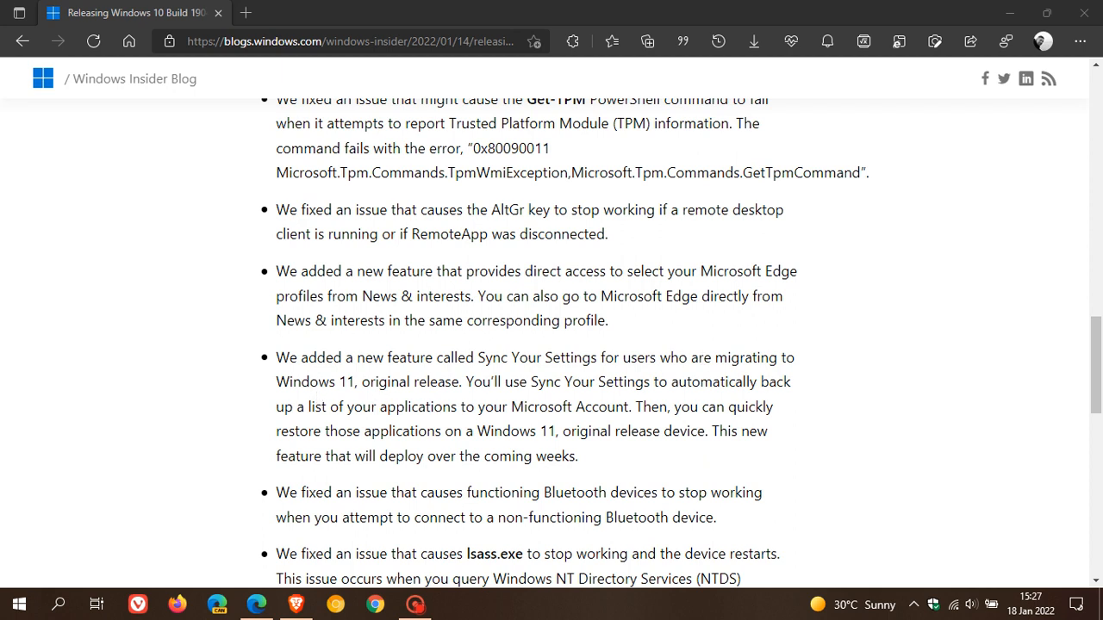
pyautogui.moveTo(803, 390)
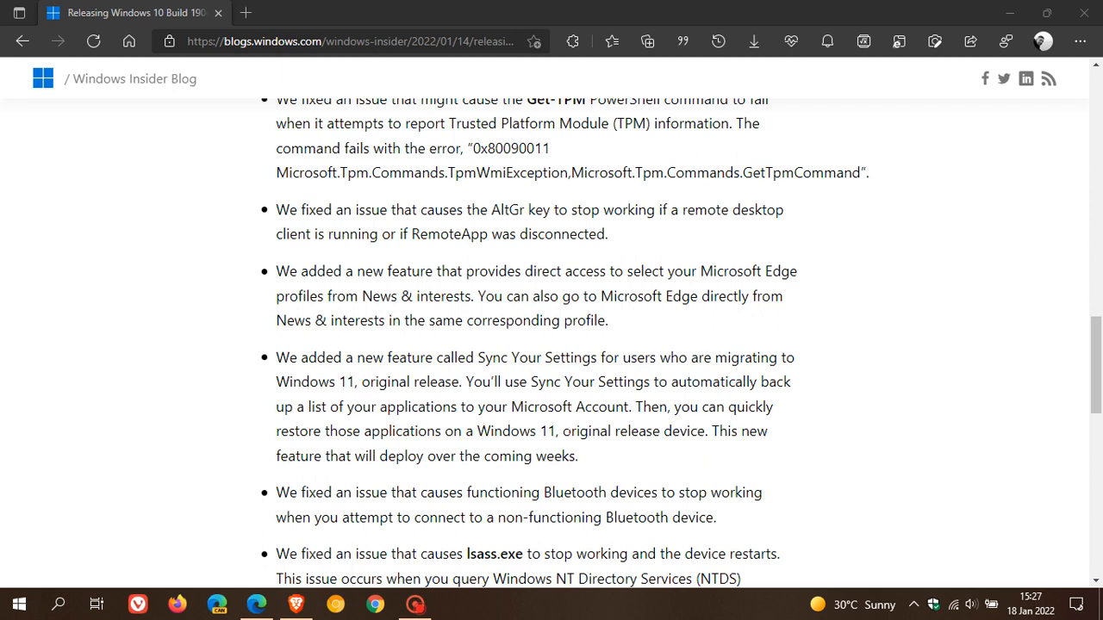
pyautogui.moveTo(789, 412)
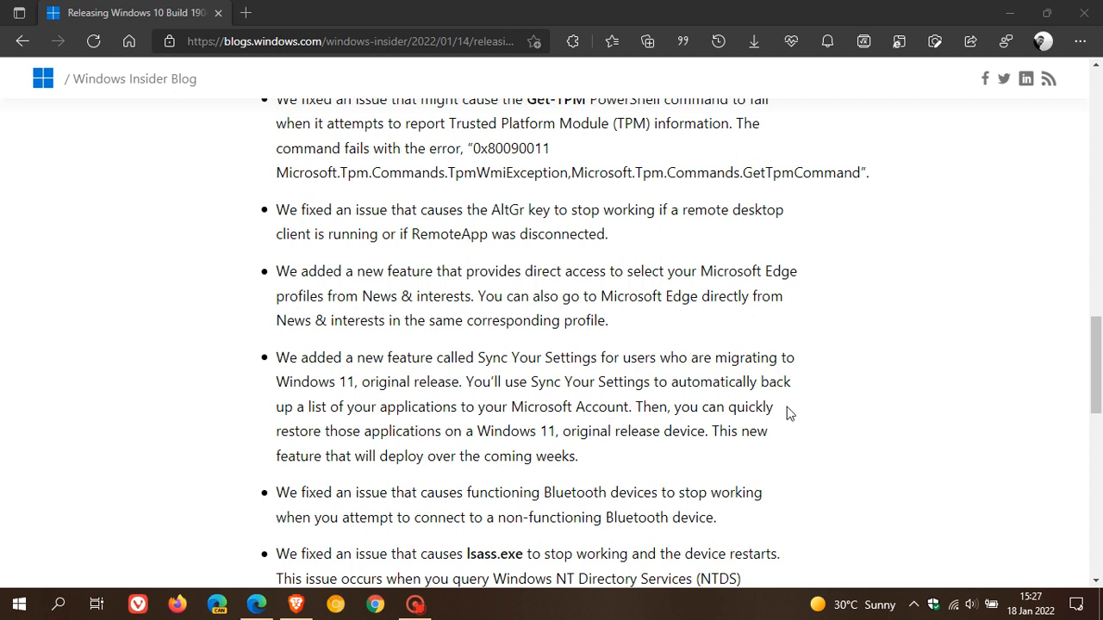
pyautogui.moveTo(486, 452)
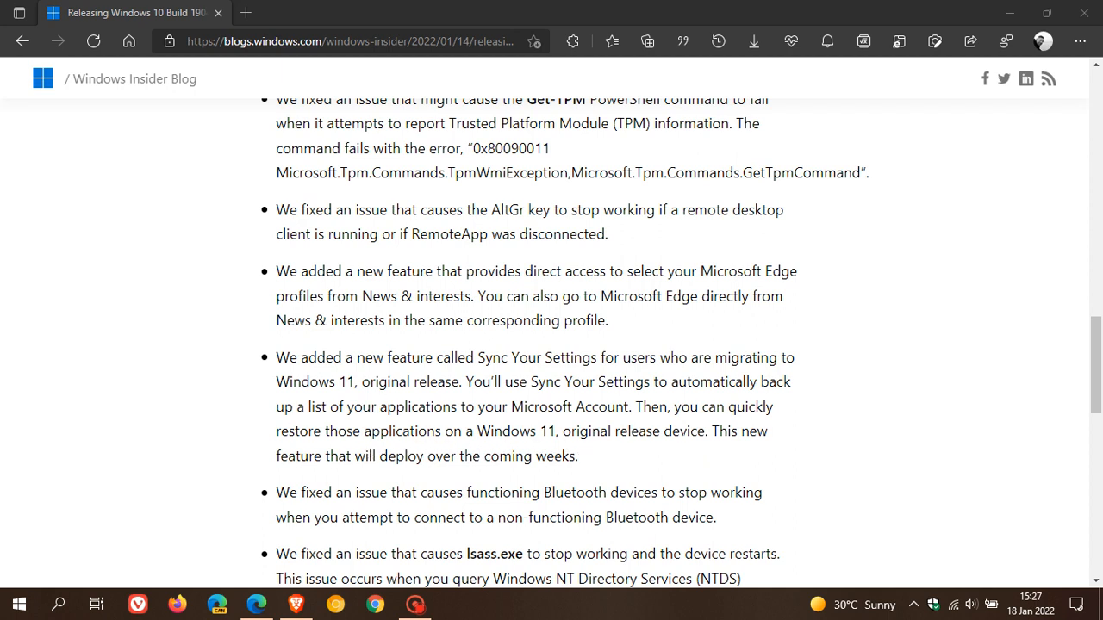
pyautogui.moveTo(514, 482)
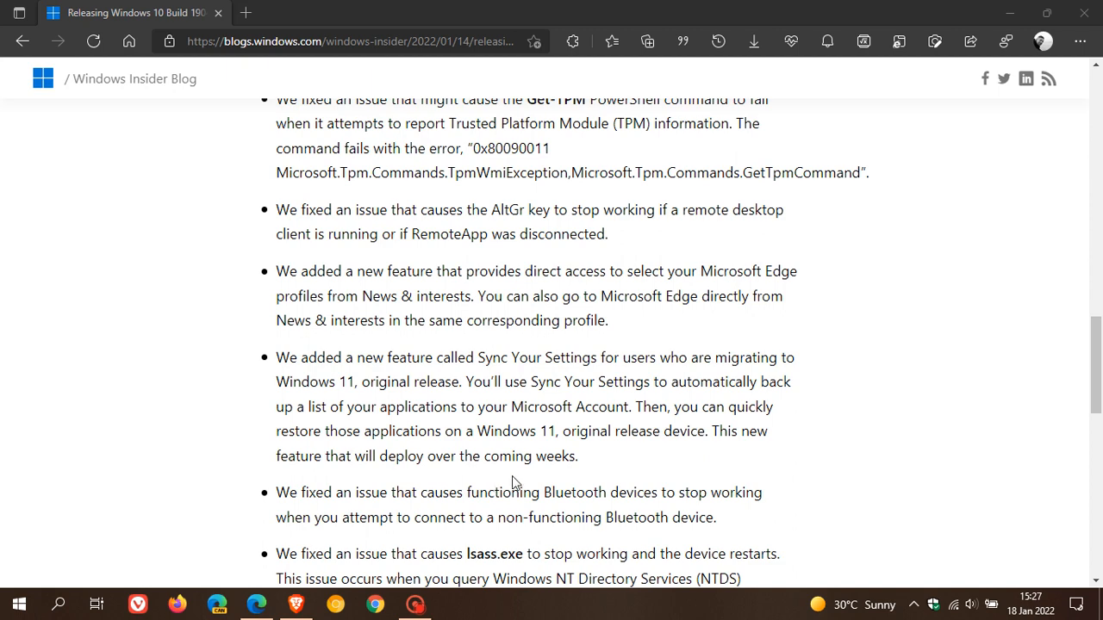
pyautogui.moveTo(881, 403)
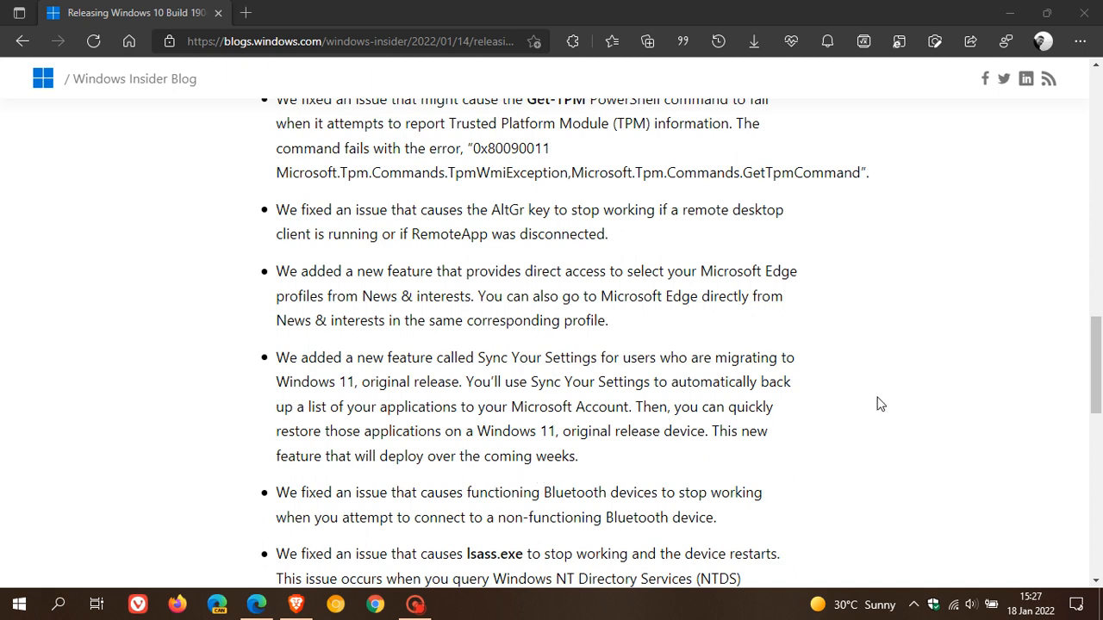
# - Scroll past the remaining fixes to the winver tip, sign-off and tags at the post's end
pyautogui.scroll(-3)
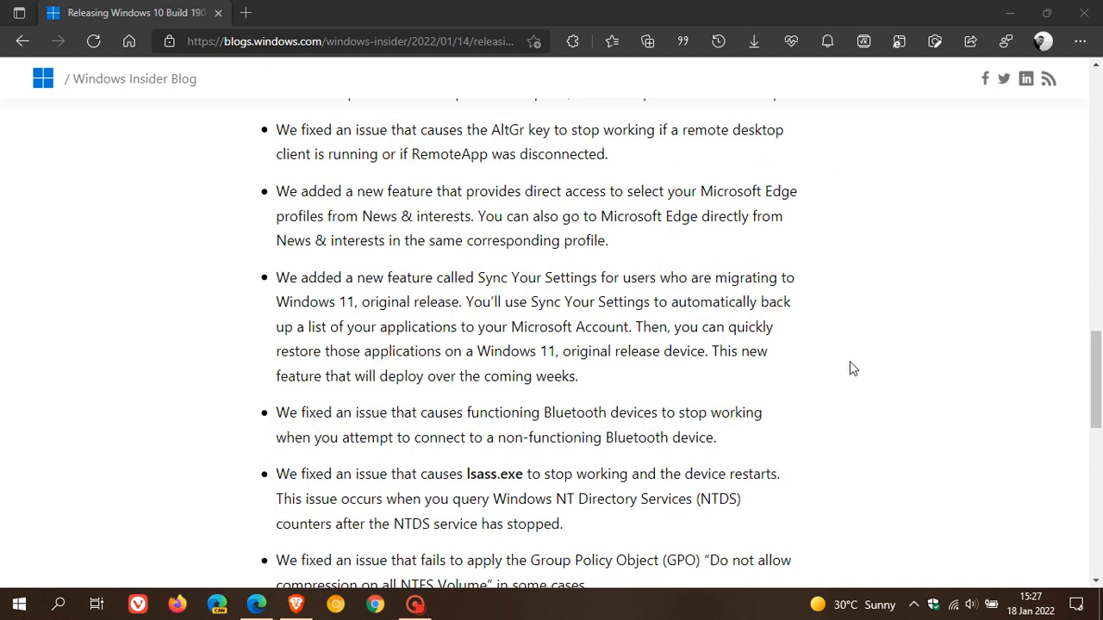
pyautogui.scroll(-3)
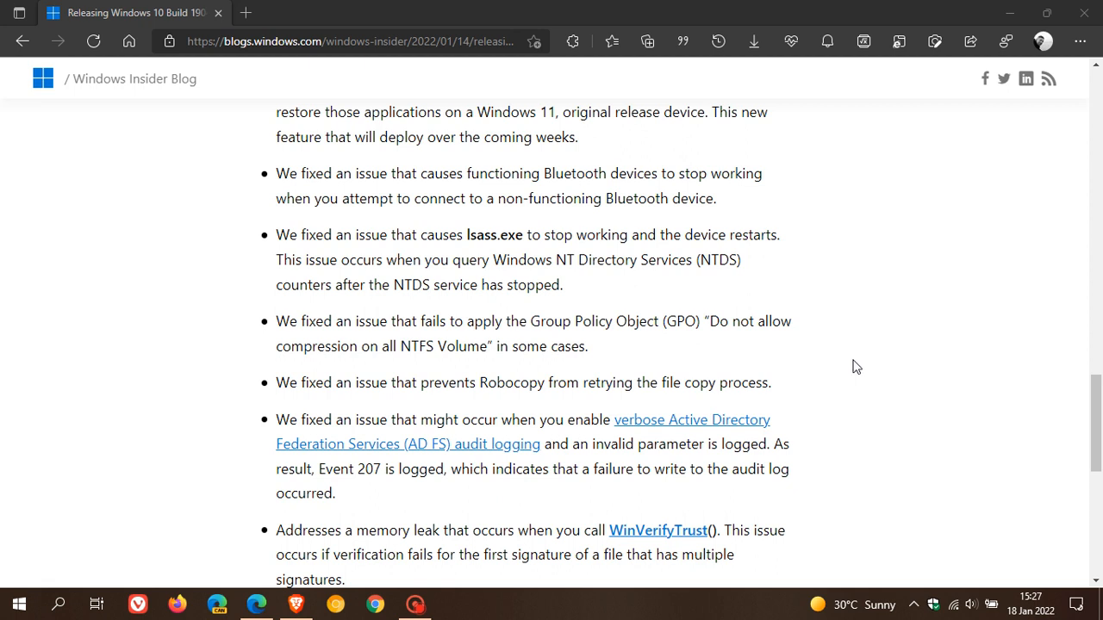
pyautogui.moveTo(872, 374)
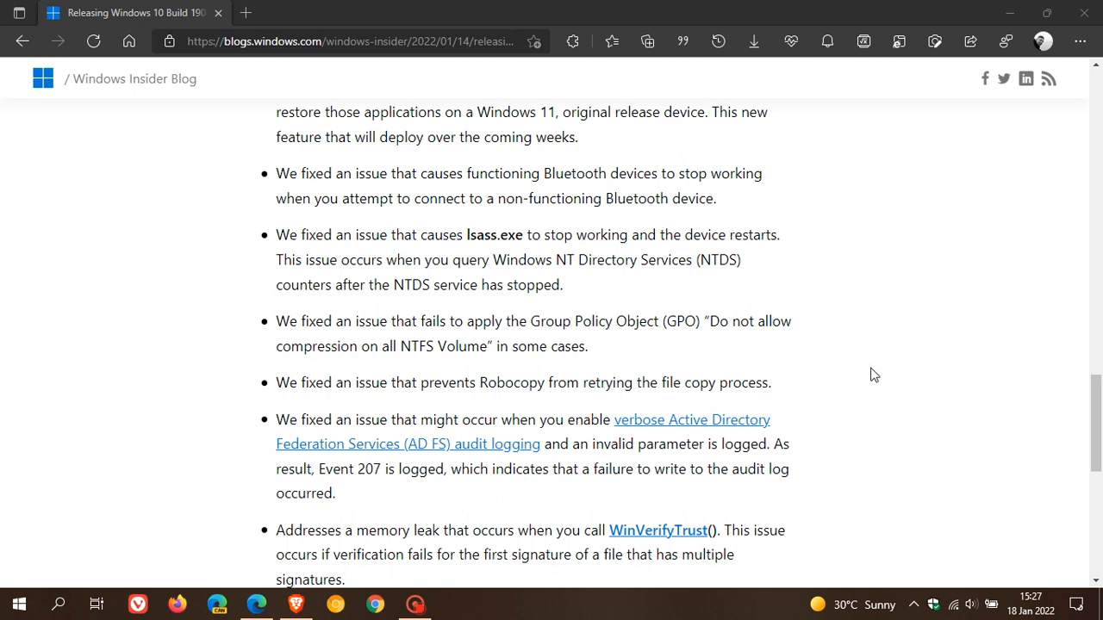
pyautogui.scroll(-3)
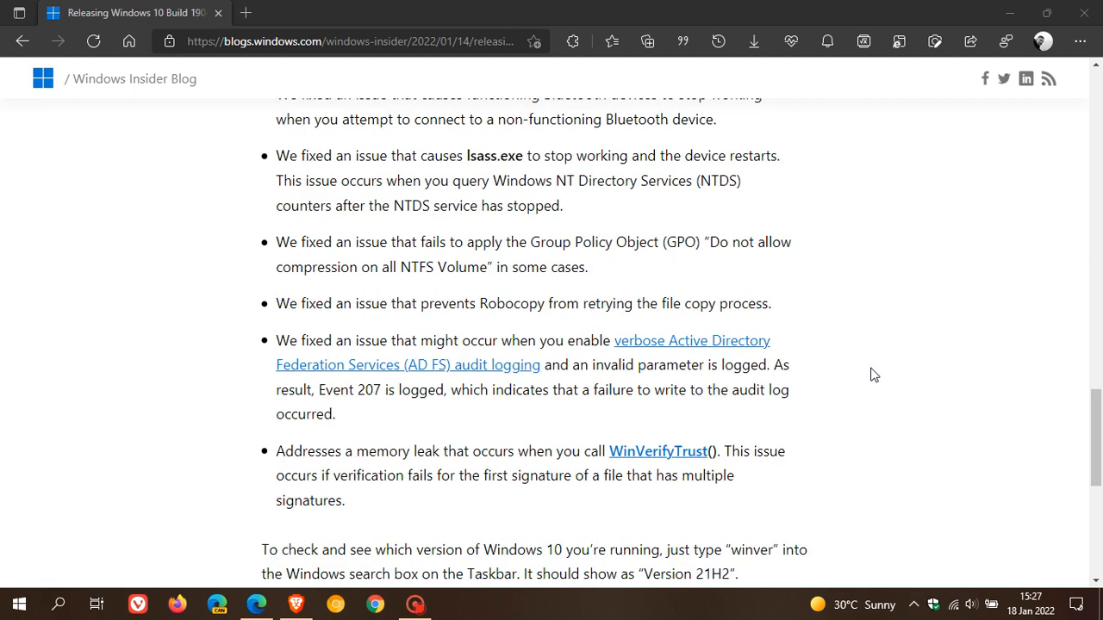
pyautogui.scroll(-3)
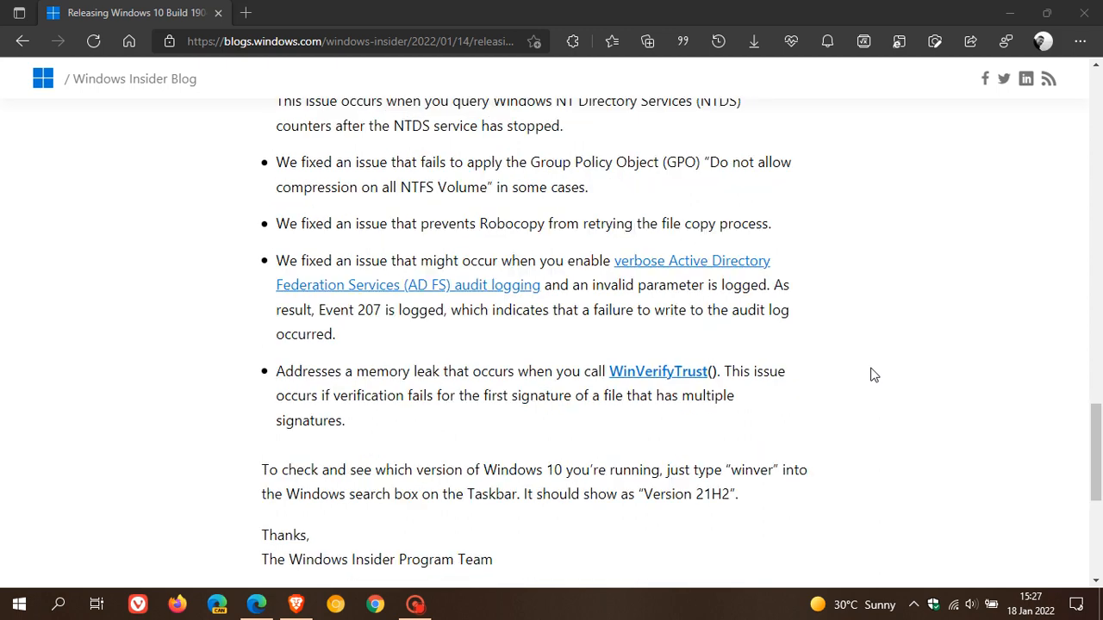
pyautogui.scroll(-3)
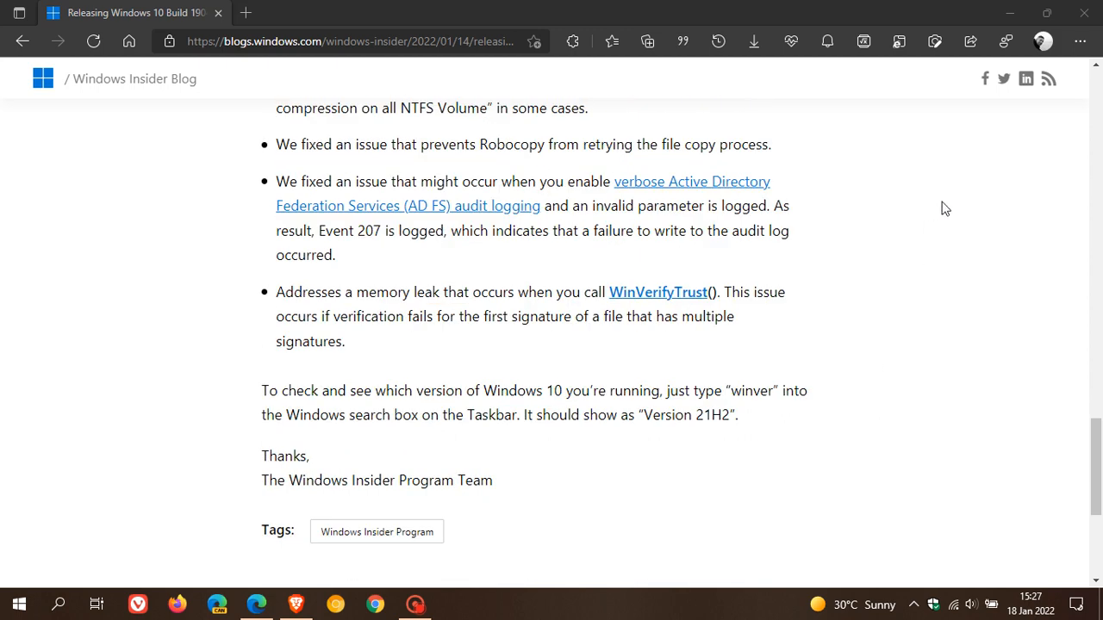
pyautogui.moveTo(1013, 16)
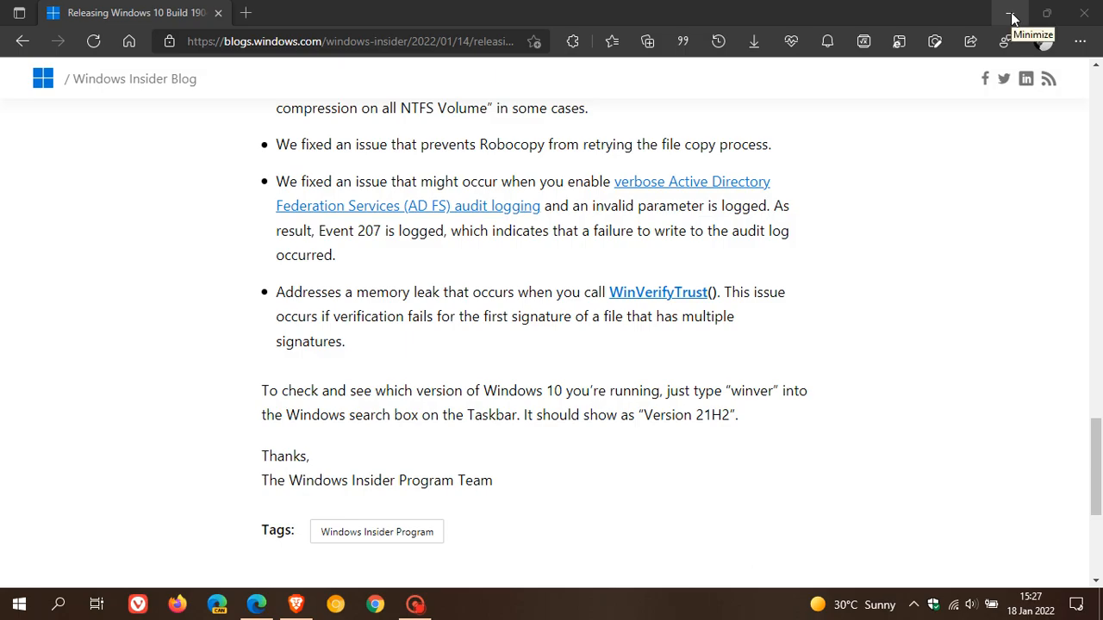
# - Minimize the Edge window to reveal the desktop wallpaper
pyautogui.click(1013, 14)
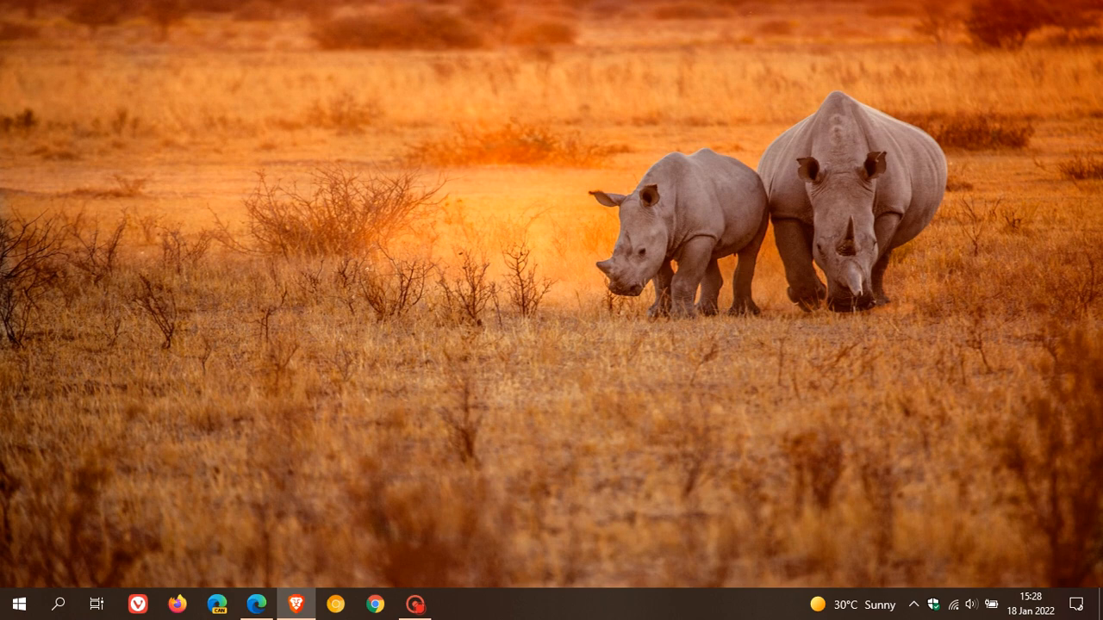
# - Restore Edge from the taskbar and scroll back up to the Build 19044.1499 post title
pyautogui.click(257, 603)
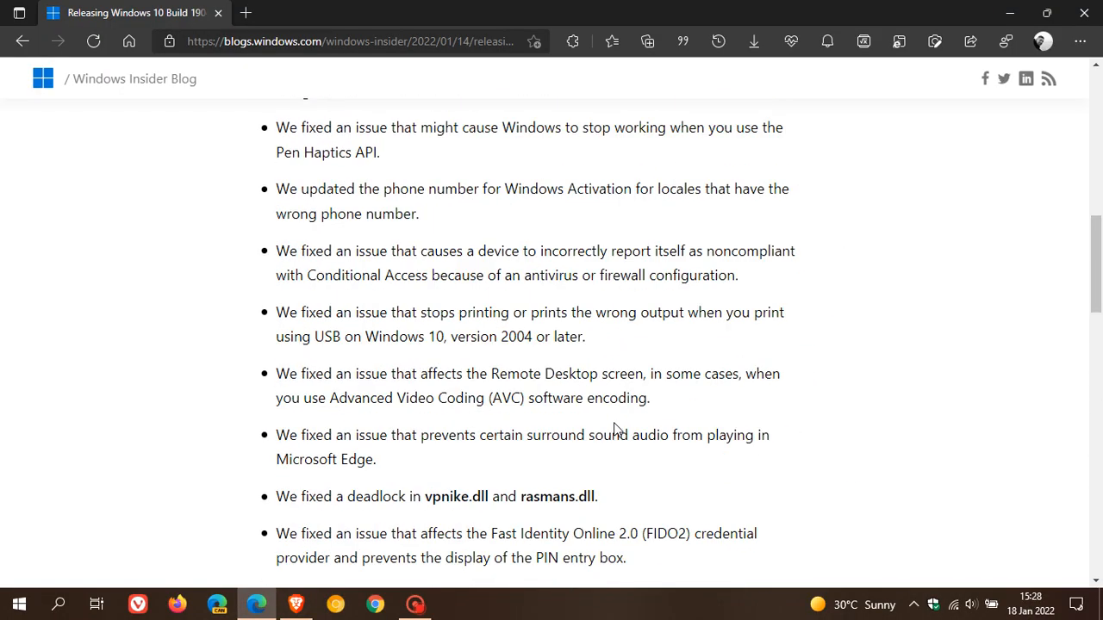
pyautogui.scroll(3)
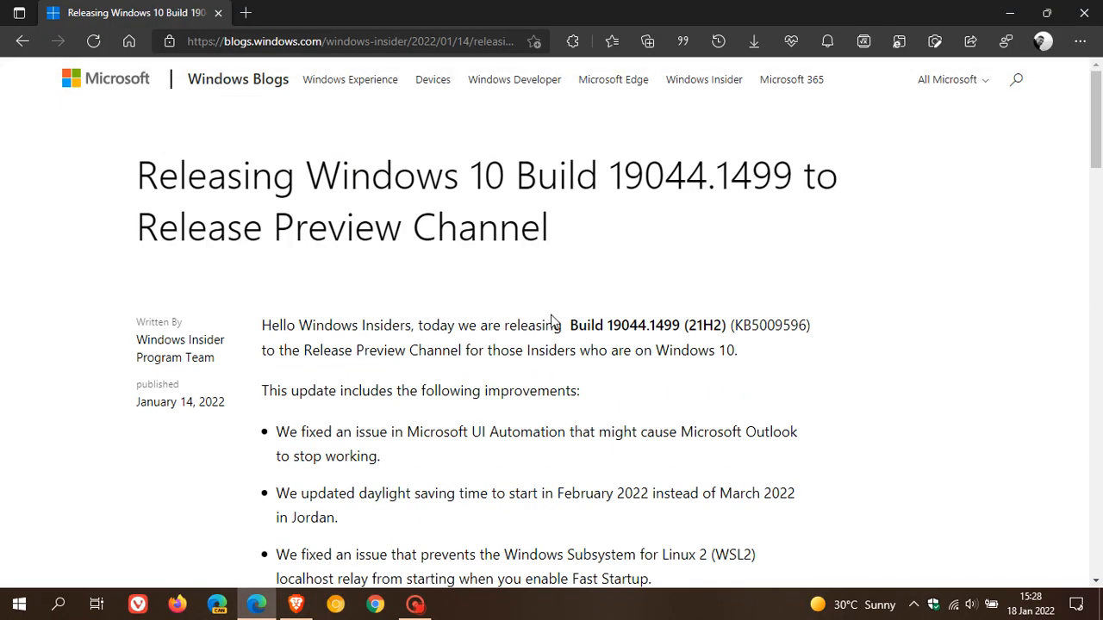
pyautogui.moveTo(620, 407)
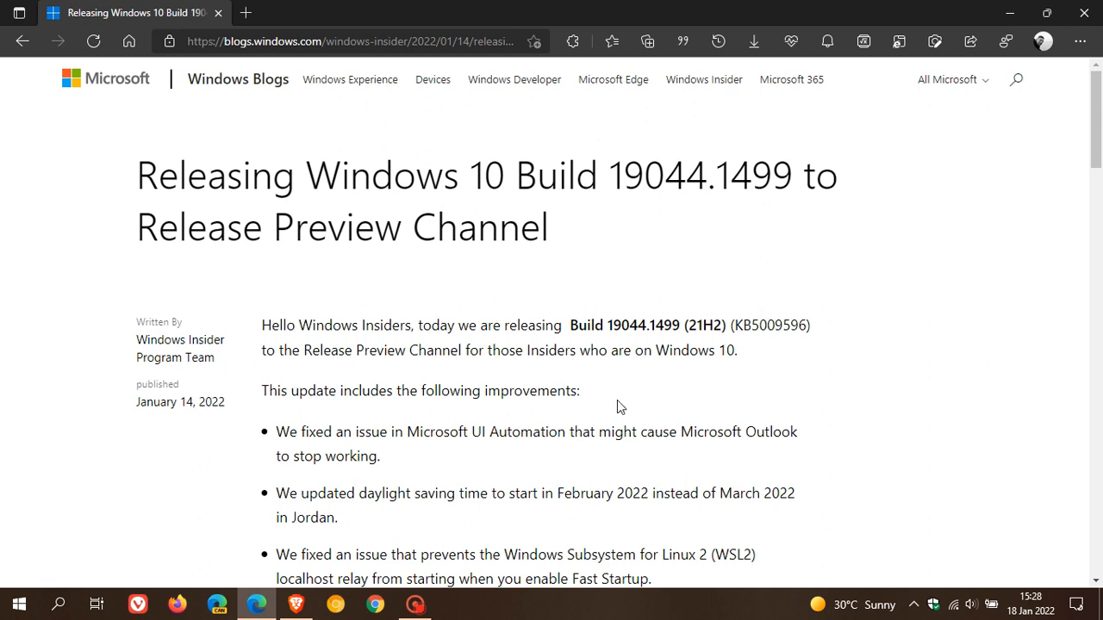
pyautogui.moveTo(674, 462)
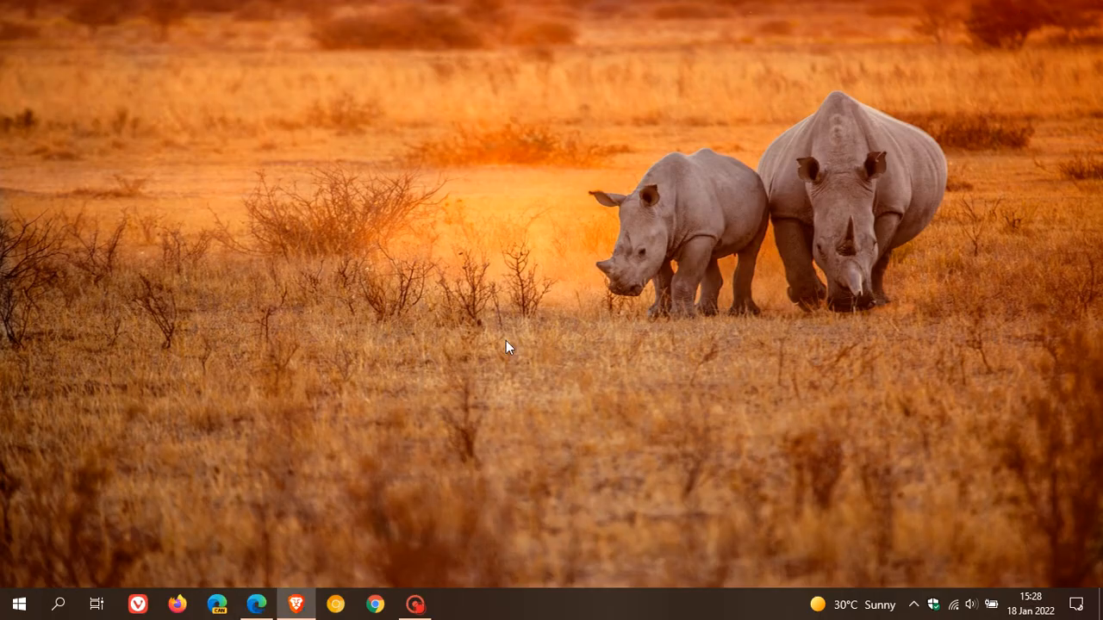
pyautogui.moveTo(656, 268)
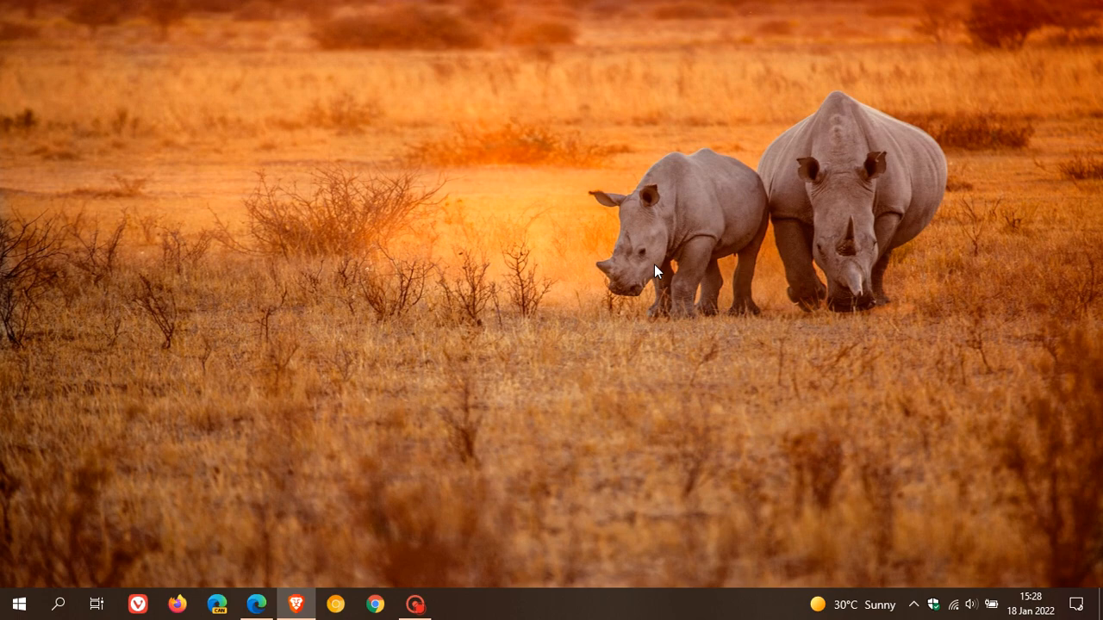